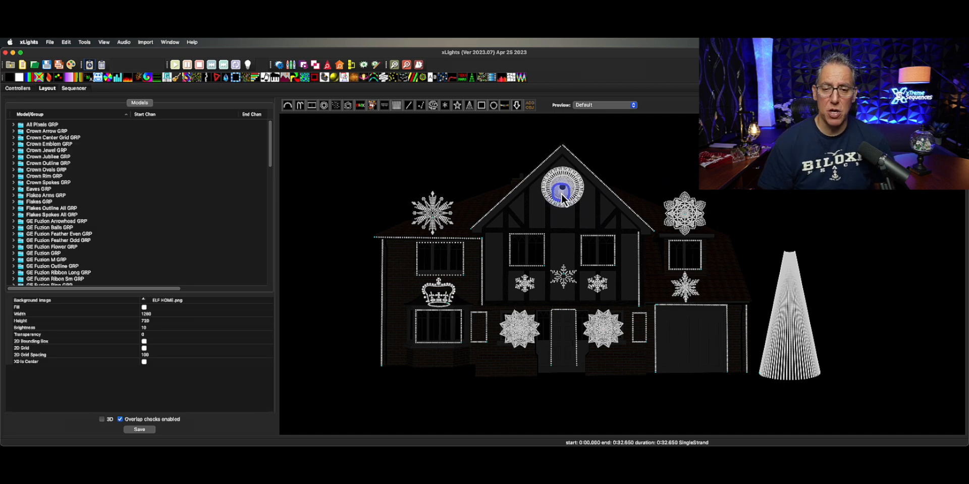
- Identify the gable round prop and the snowflakes by the door and right window, then save the layout
left_click(521, 330)
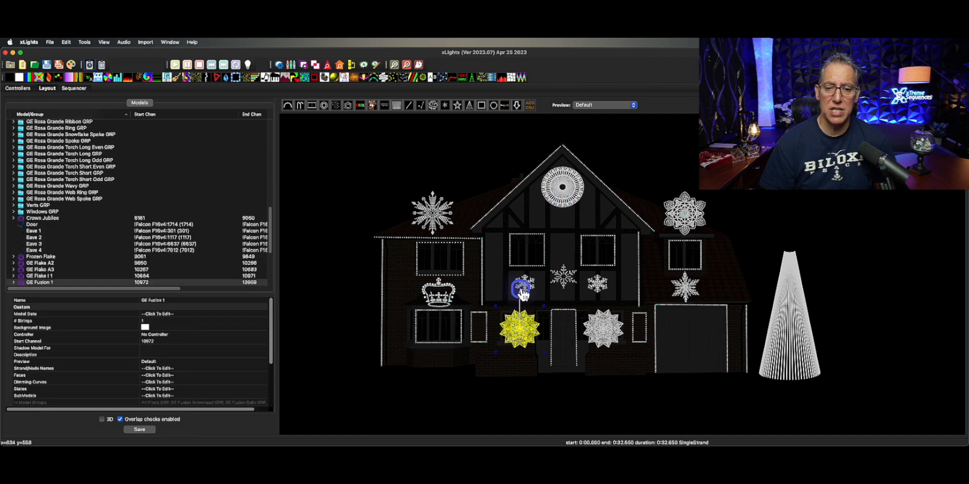
left_click(590, 287)
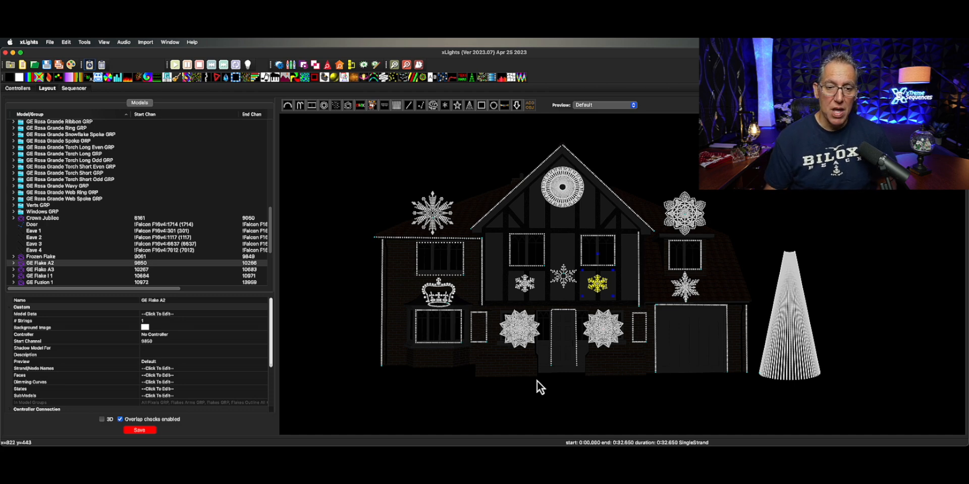
left_click(42, 218)
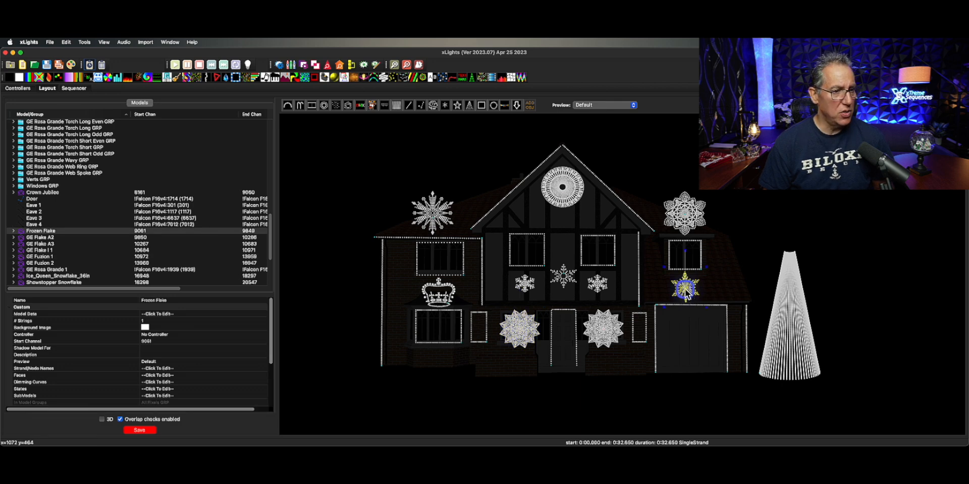
left_click(685, 286)
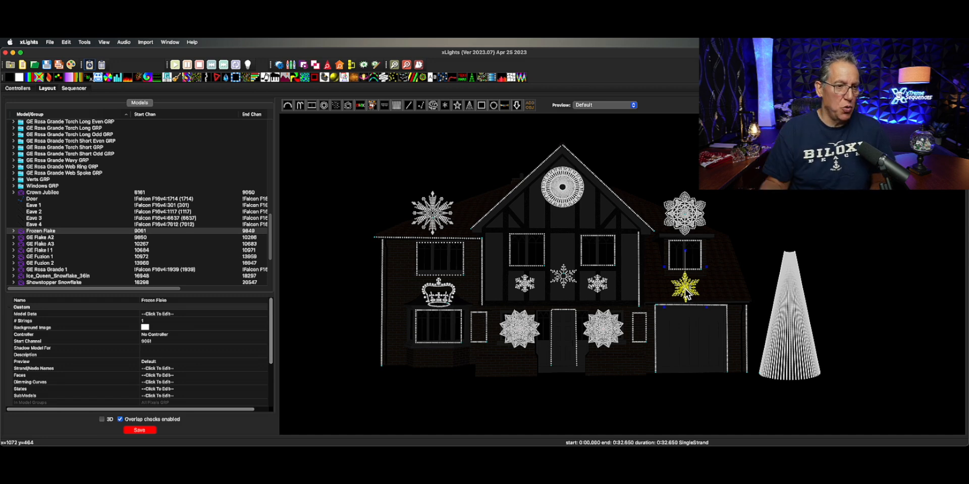
left_click(140, 430)
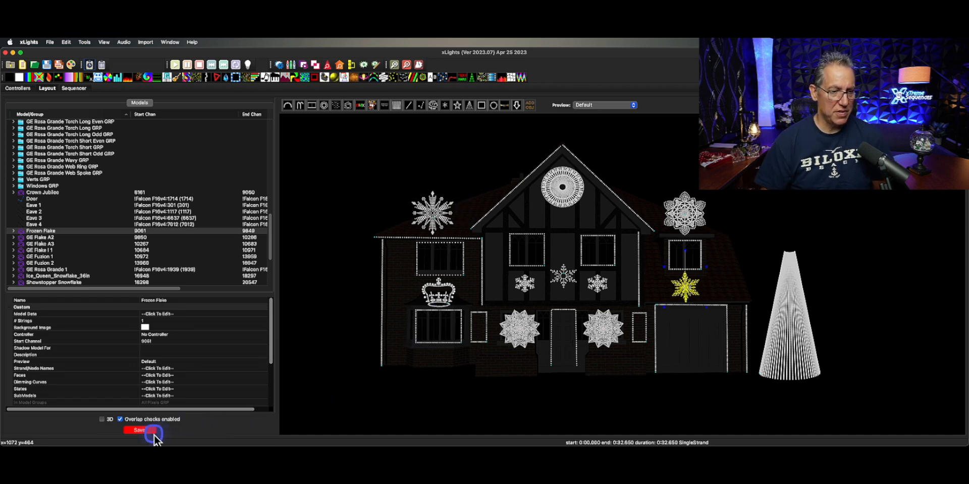
- Save the layout and switch to the Sequencer tab showing the model group rows
left_click(139, 430)
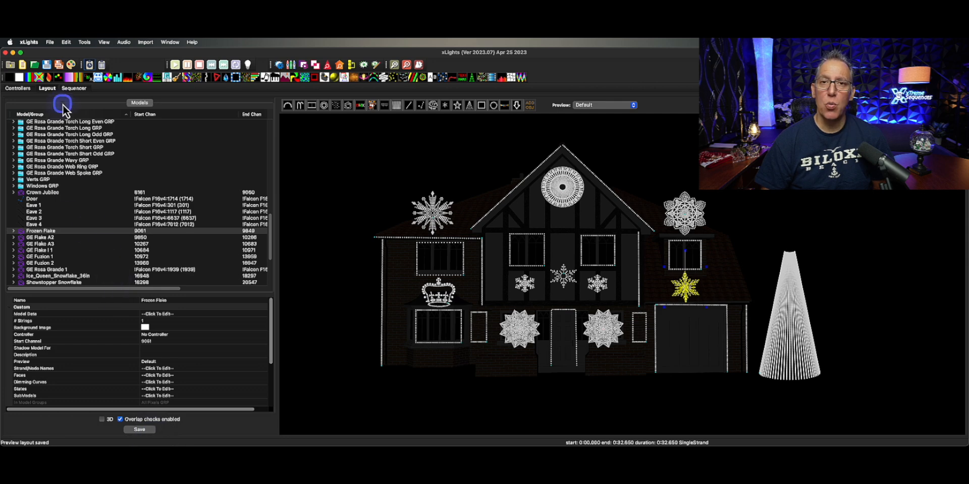
left_click(74, 88)
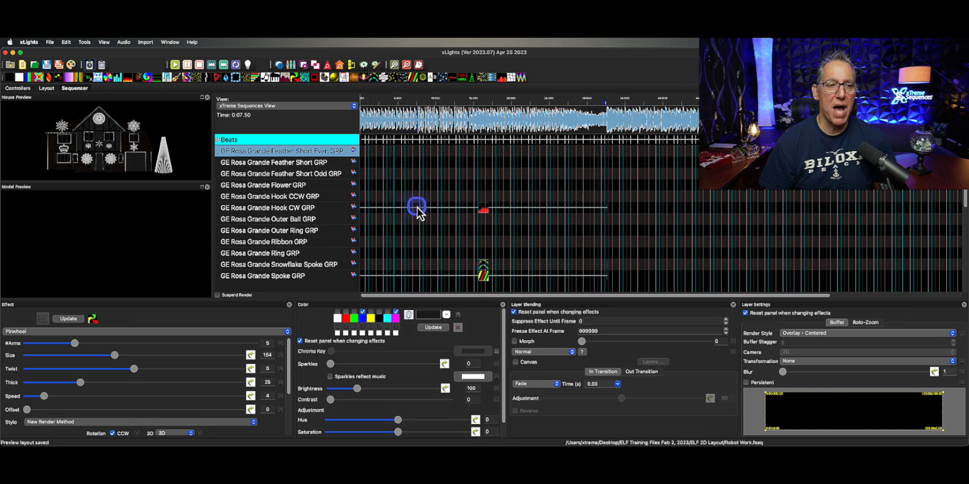
scroll("down", 3)
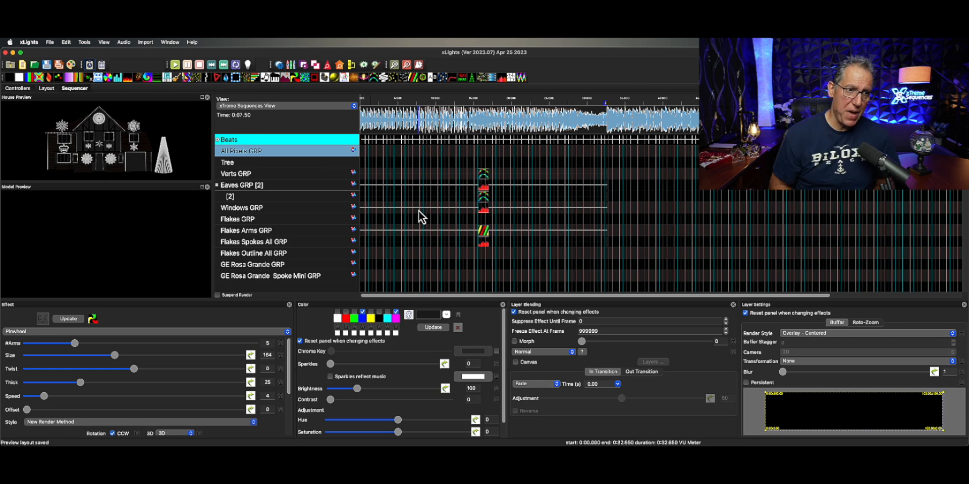
- From the Flakes GRP row's context menu, bring up the Display Elements editor
right_click(237, 219)
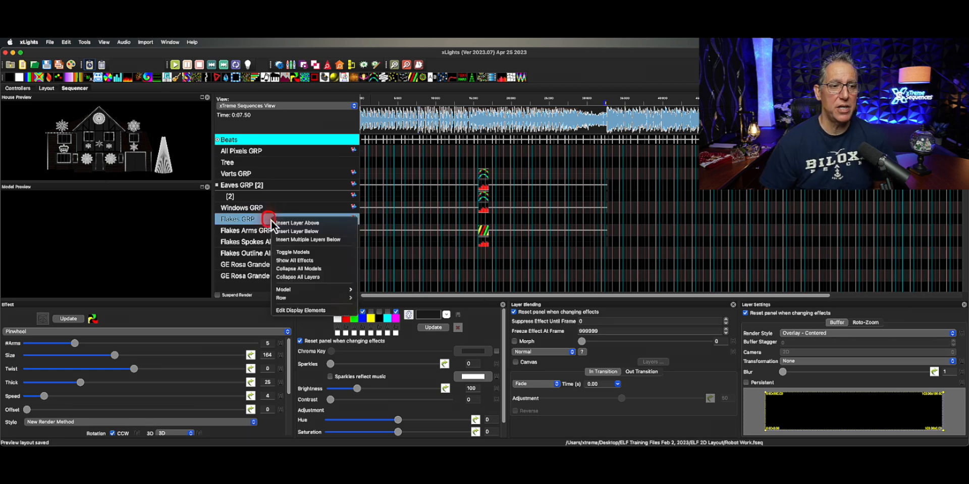
mouse_move(302, 310)
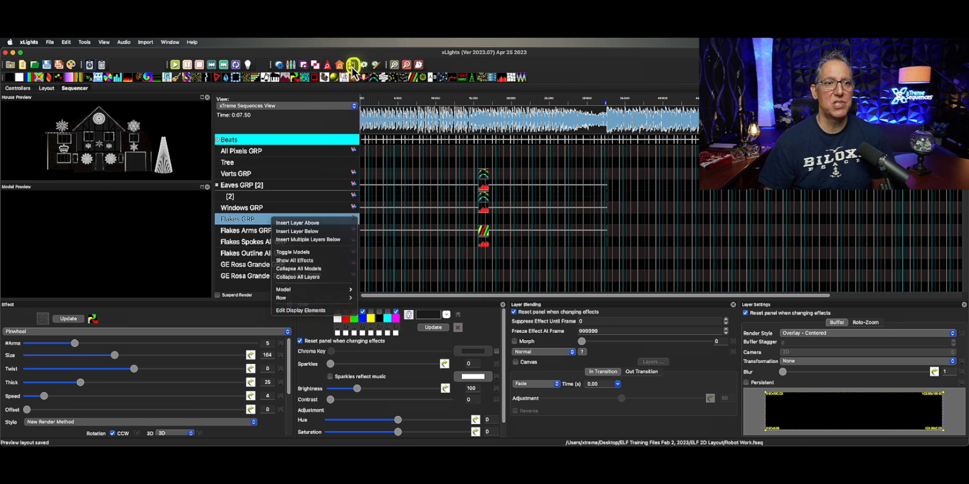
left_click(300, 310)
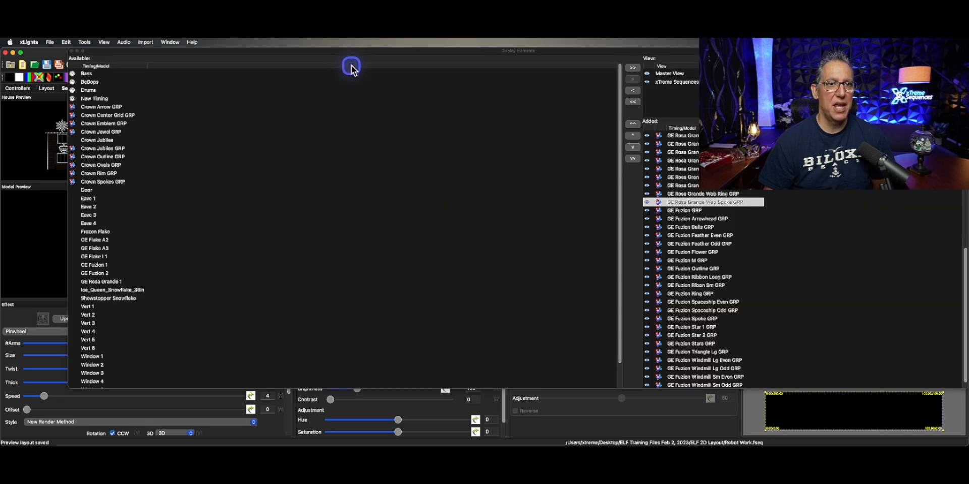
mouse_move(407, 276)
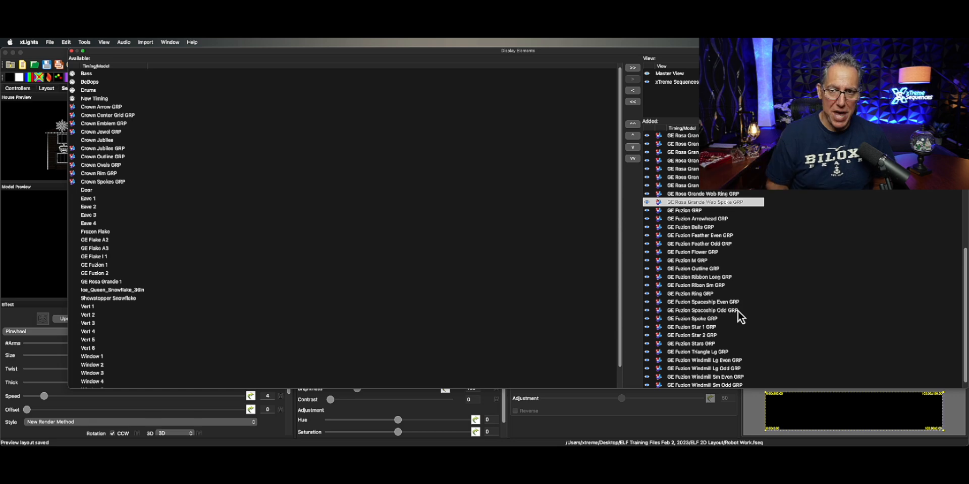
- Choose xTreme Sequences View in the Display Elements view list
left_click(673, 82)
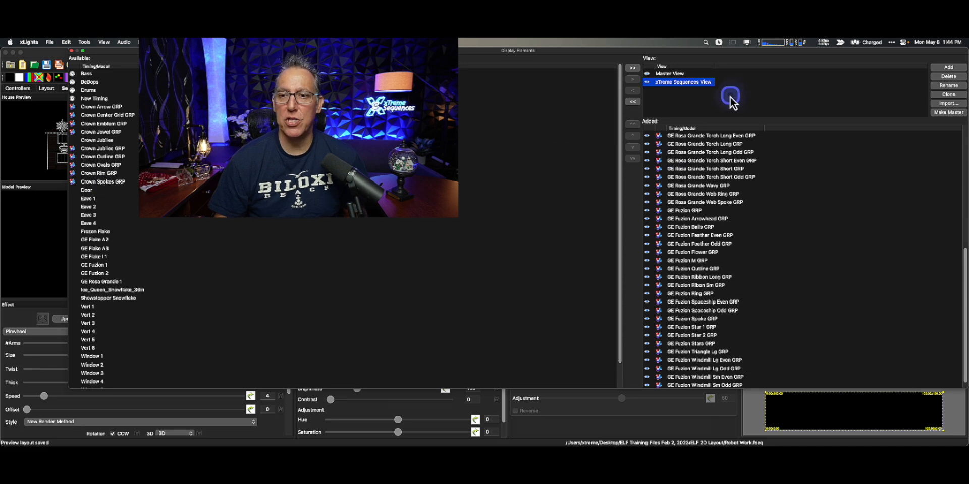
mouse_move(646, 346)
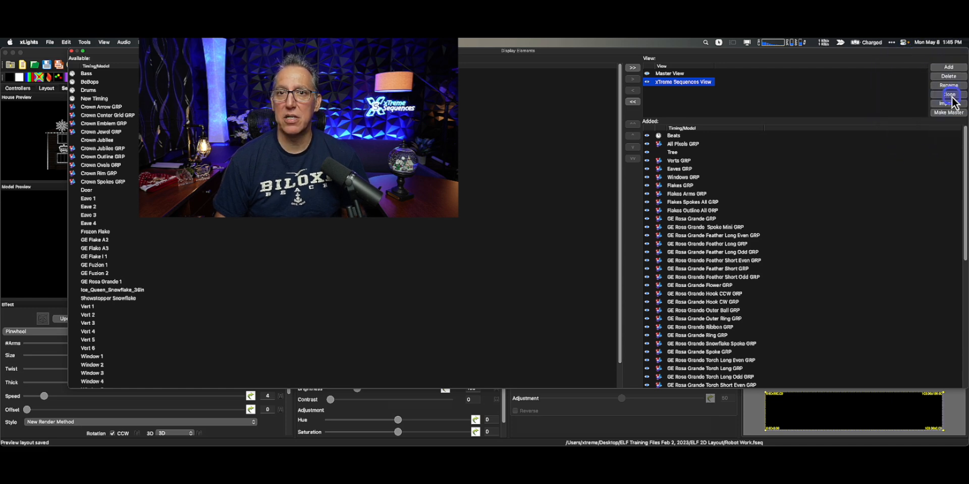
- Clone the xTreme Sequences View into a new view named CopyCatSequences
left_click(948, 94)
type("Cop")
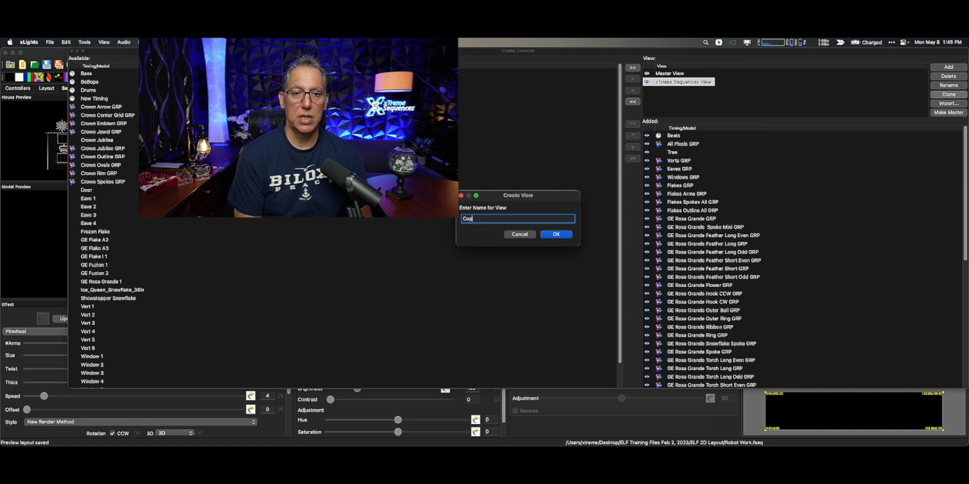
type("yCat")
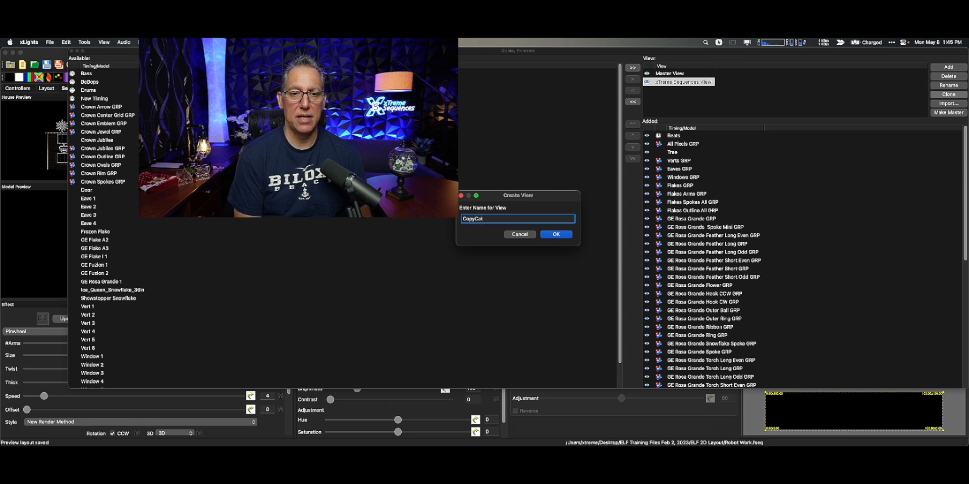
type("Sequences")
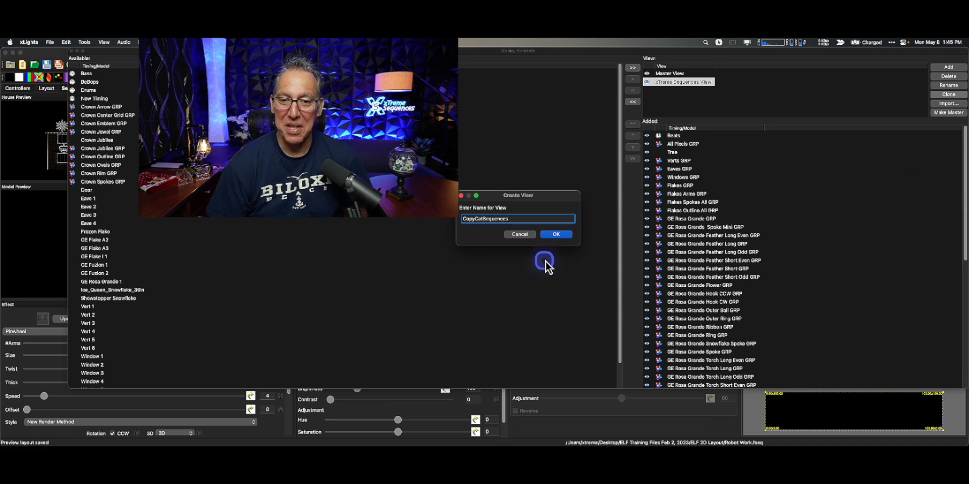
left_click(554, 234)
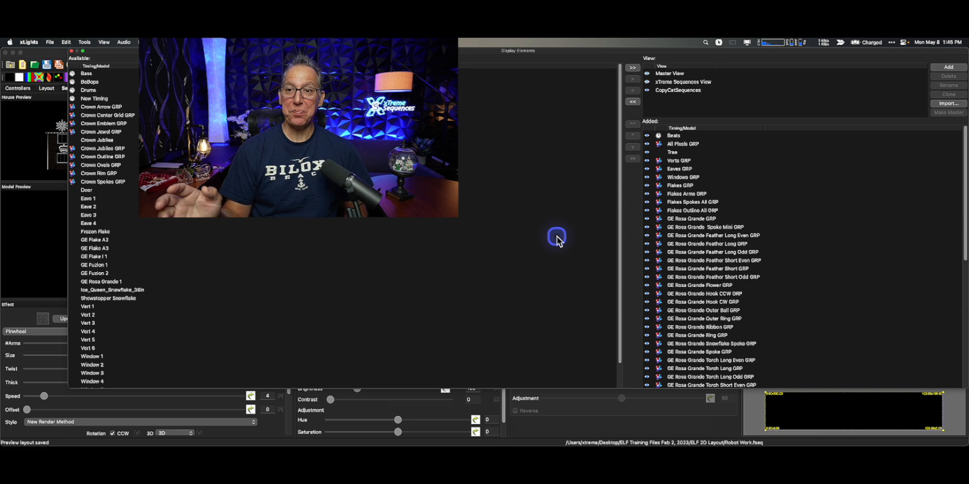
- Add Crown Jewel GRP and the remaining Crown groups to the CopyCatSequences view
left_click(678, 90)
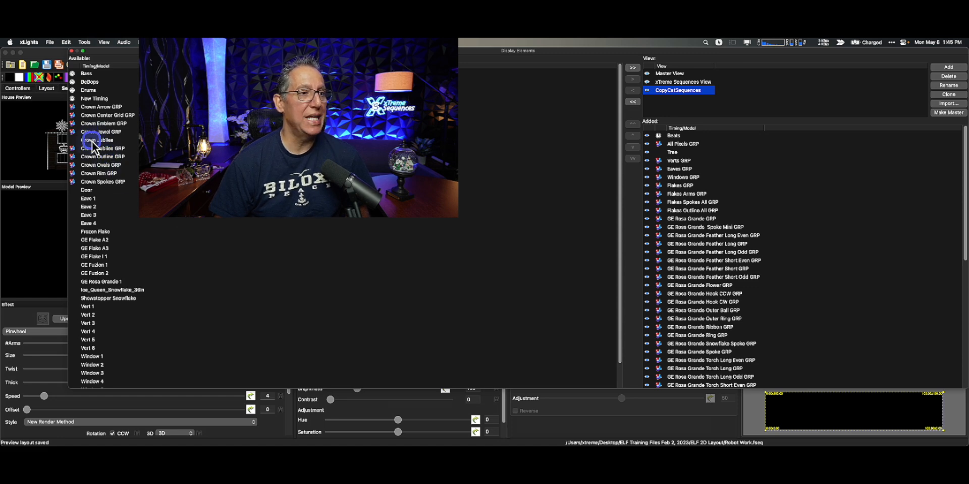
left_click(102, 132)
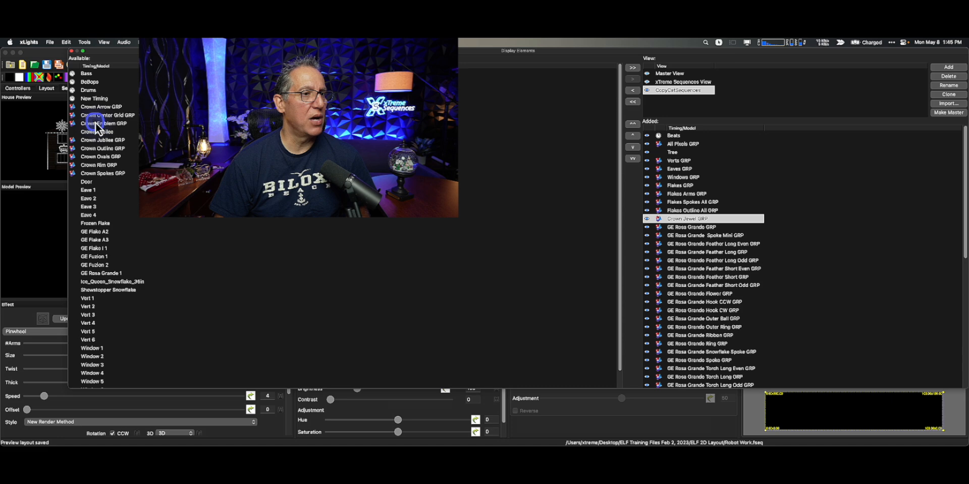
left_click(100, 106)
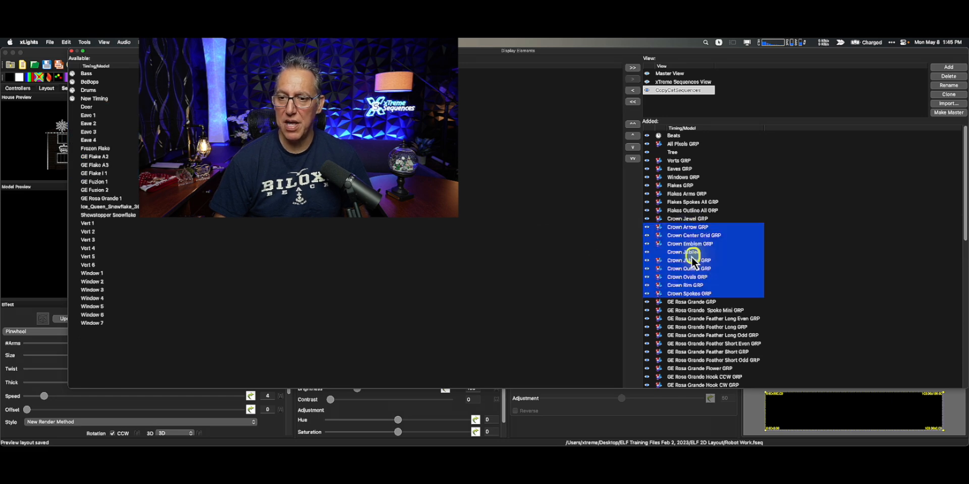
- Move the snowflake models above the crown groups, close Display Elements and return to the house layout
left_click(686, 253)
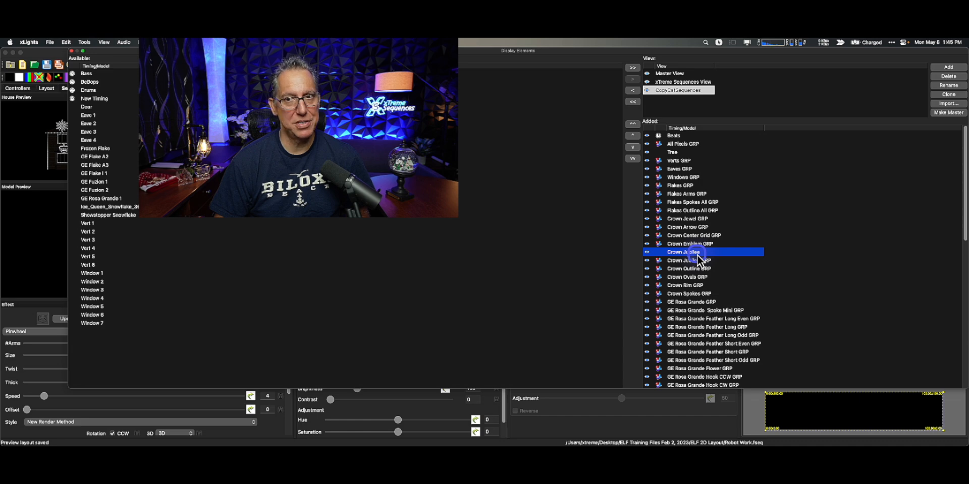
left_click(634, 102)
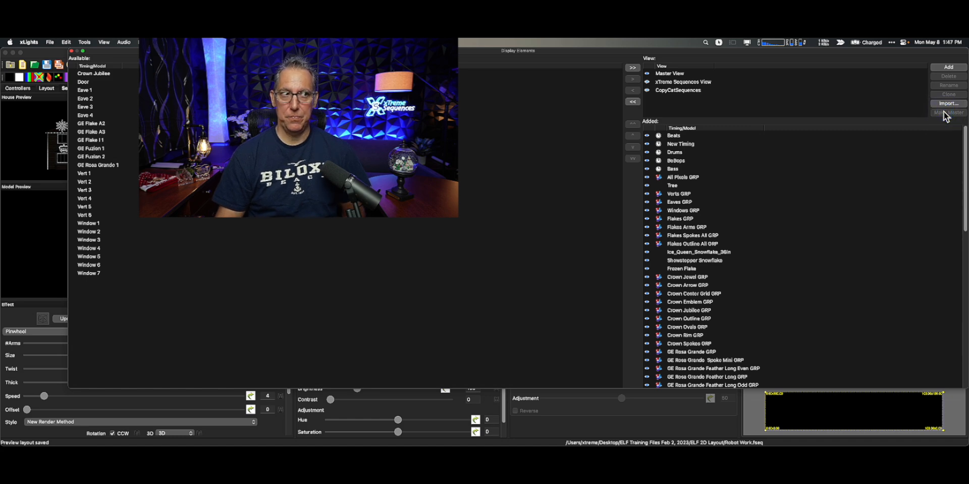
left_click(85, 90)
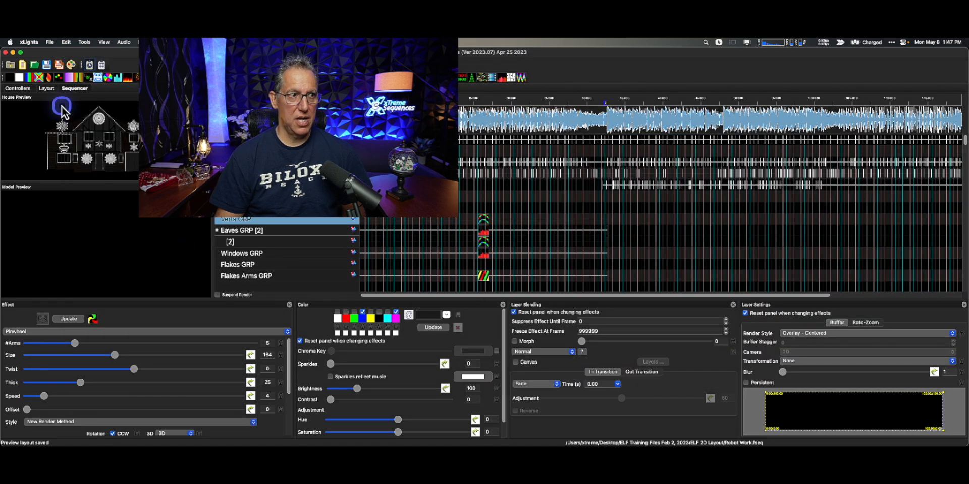
left_click(46, 88)
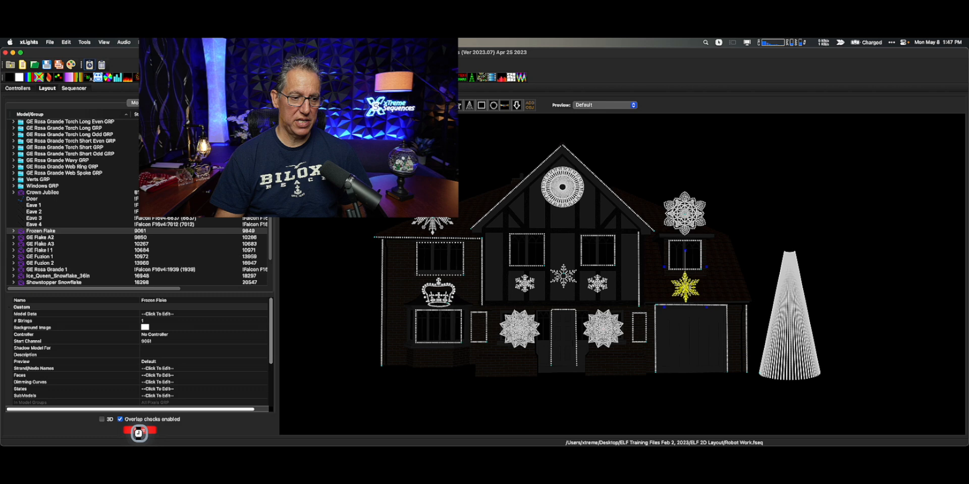
- Save the layout and return to the sequencer with timing tracks above the snowflake rows
left_click(74, 89)
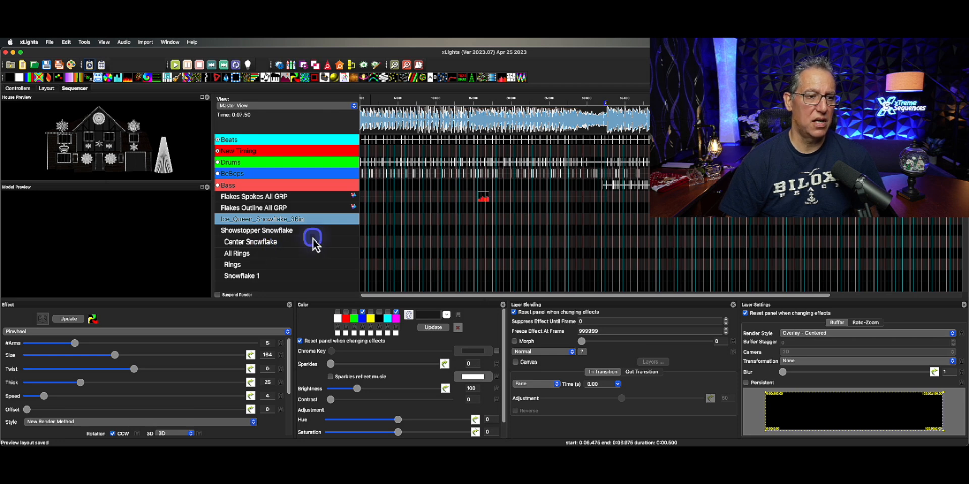
left_click(250, 242)
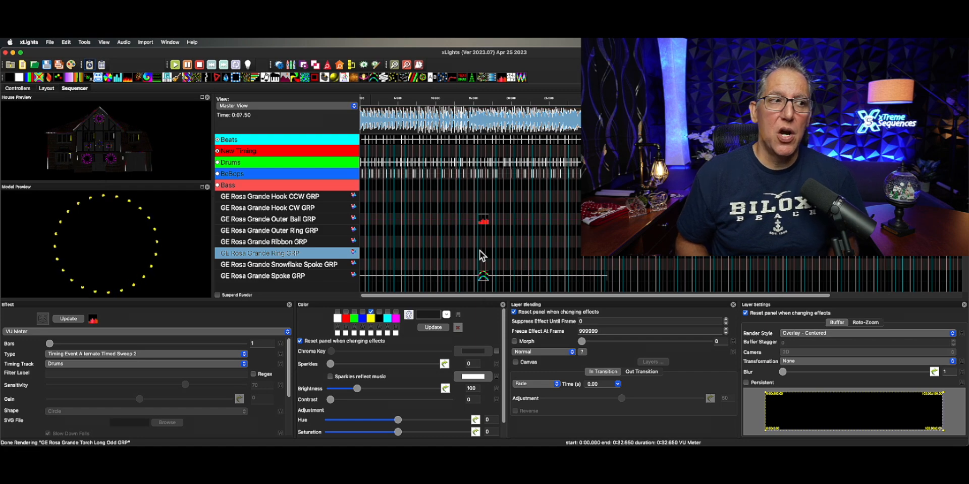
- Reopen Display Elements from a timing track and select CopyCatSequences after checking Master View
right_click(302, 162)
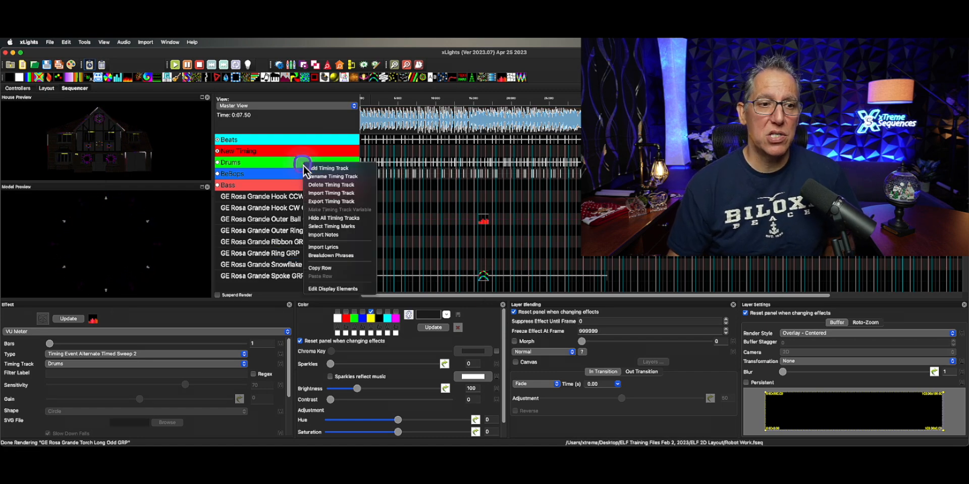
left_click(332, 288)
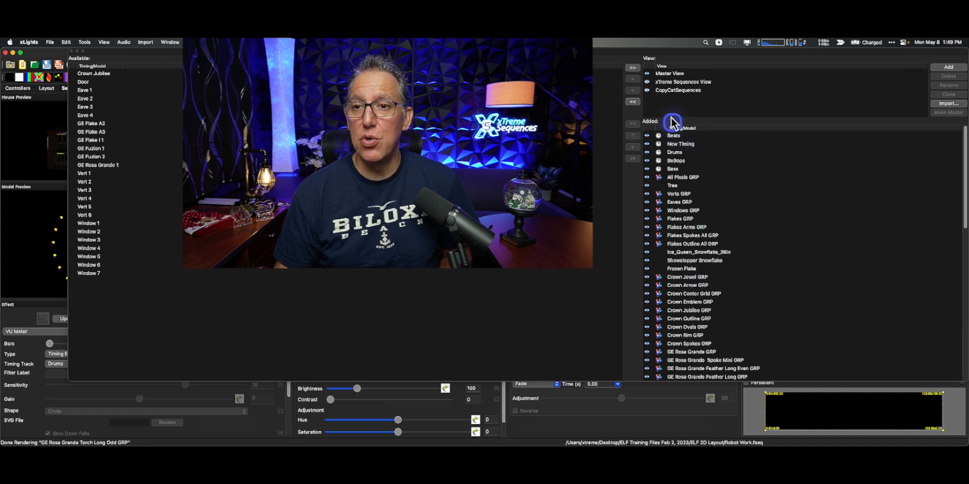
left_click(669, 73)
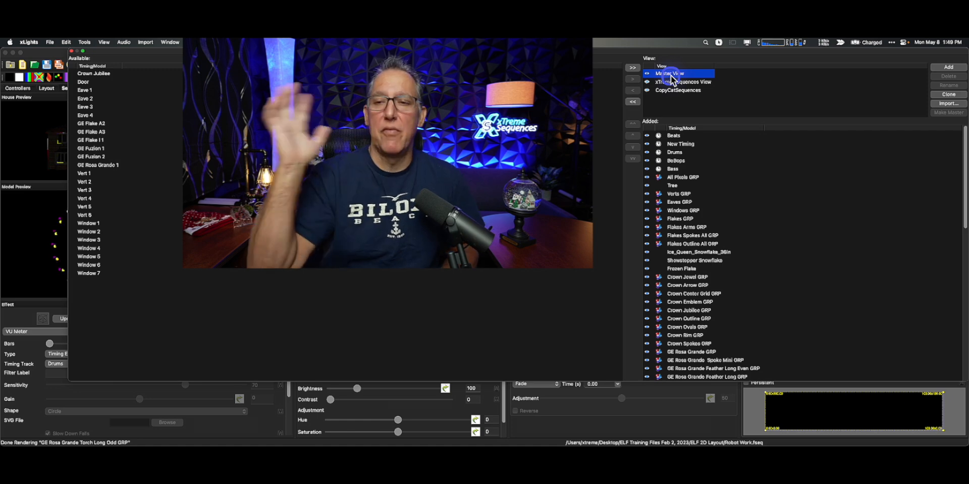
left_click(677, 90)
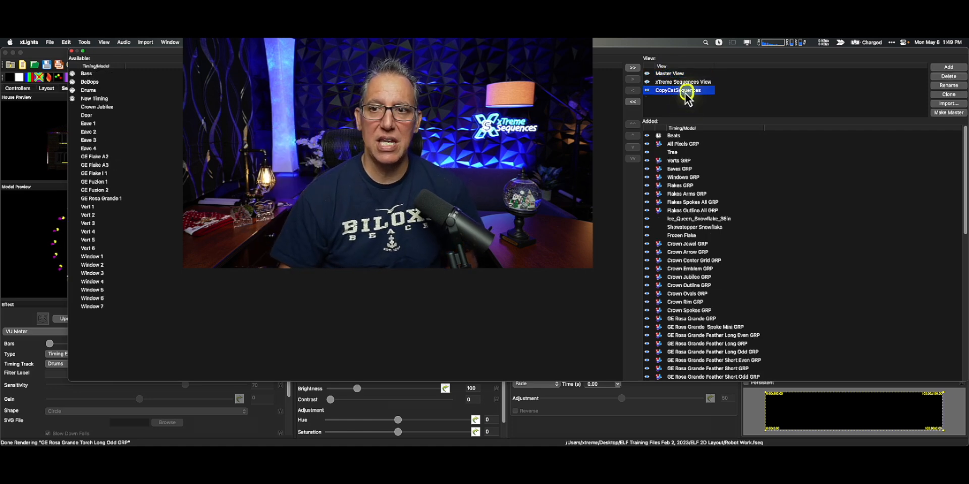